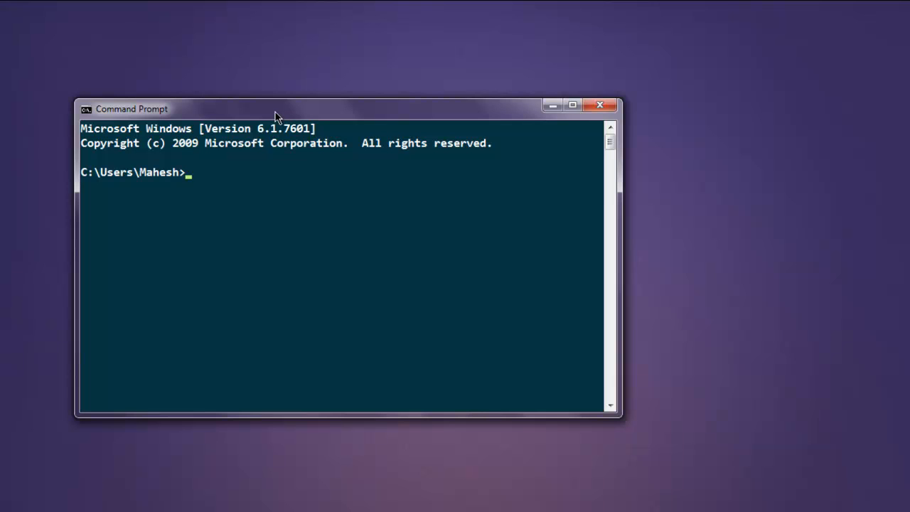
Run 'jupyter notebook' at the Command Prompt to launch the server.
type("j")
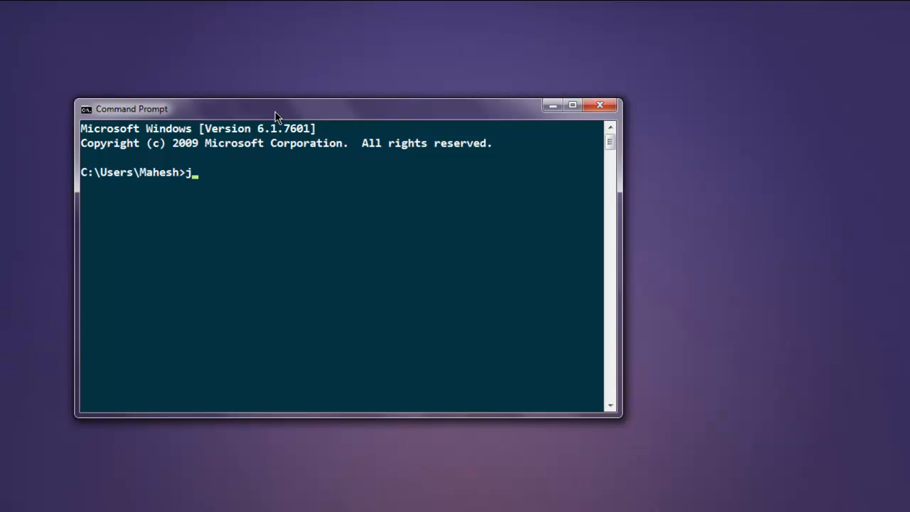
type("upyter n")
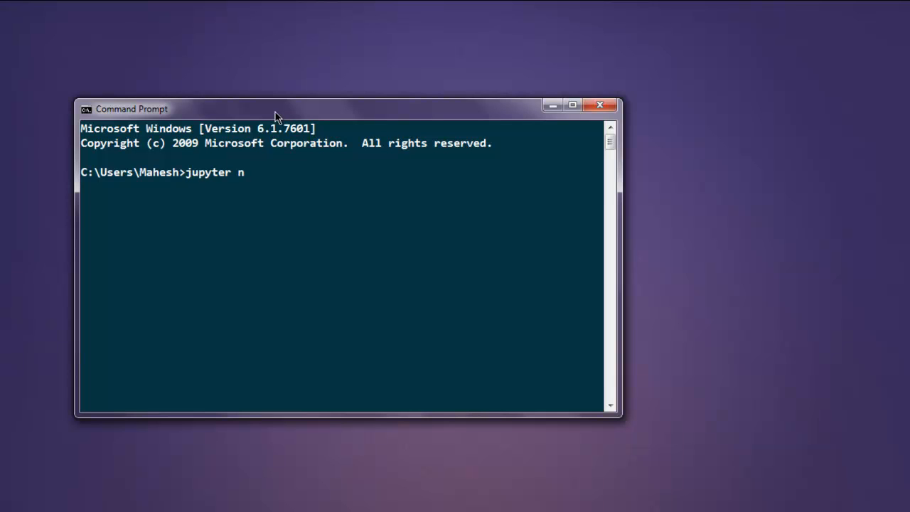
type("otebook")
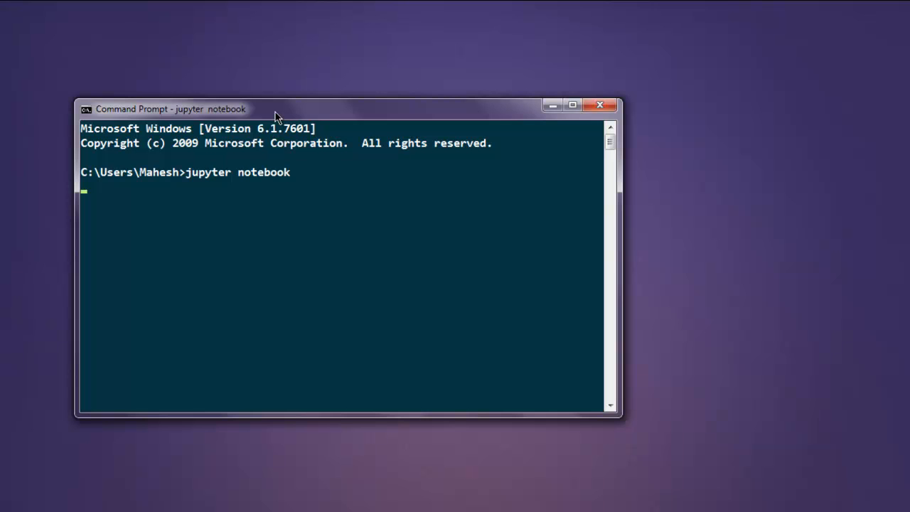
key("Enter")
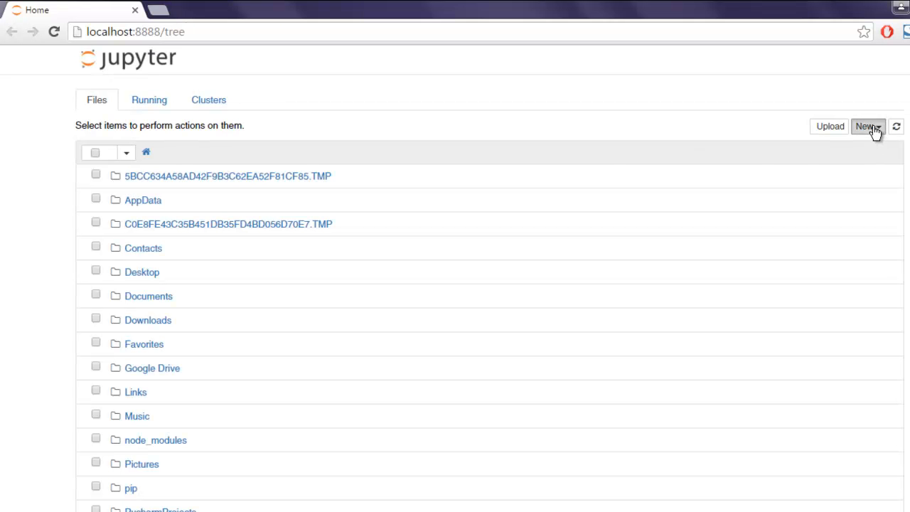
Create a new Python 3 notebook from the Files tab's New menu.
left_click(866, 126)
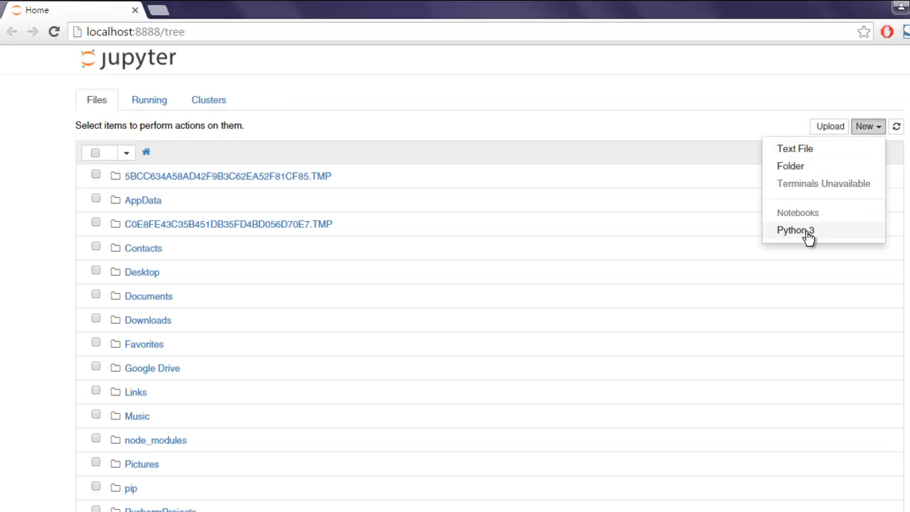
left_click(797, 229)
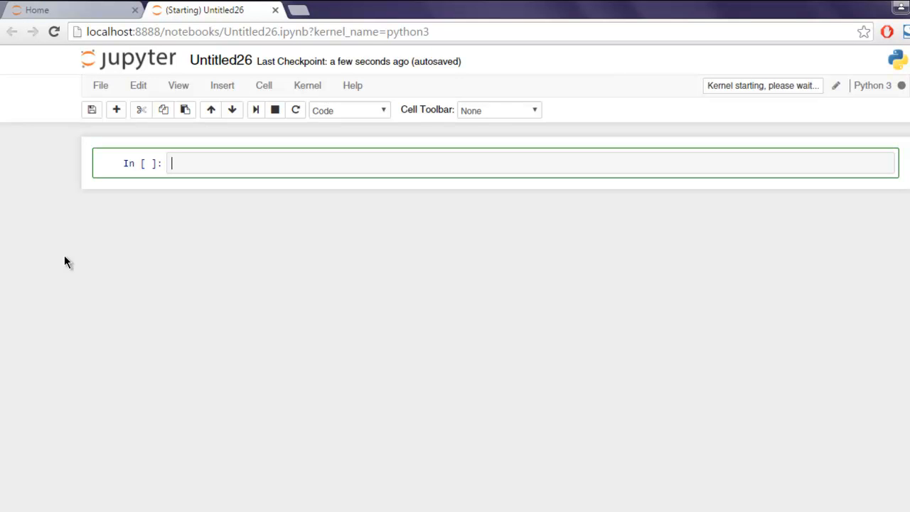
Type the pandas-as-pd and numpy-as-np imports, then begin a 'url =' line.
type("import pa")
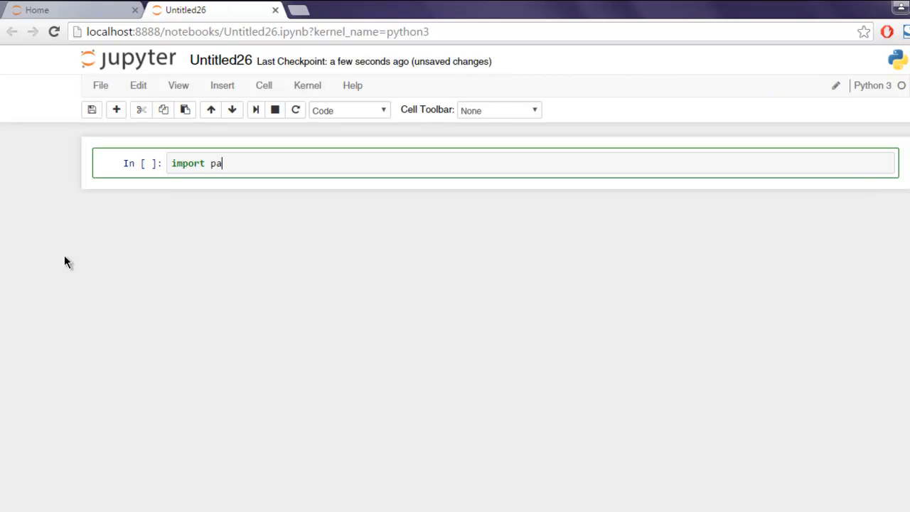
type("ndas as pd")
type("import numpy as np")
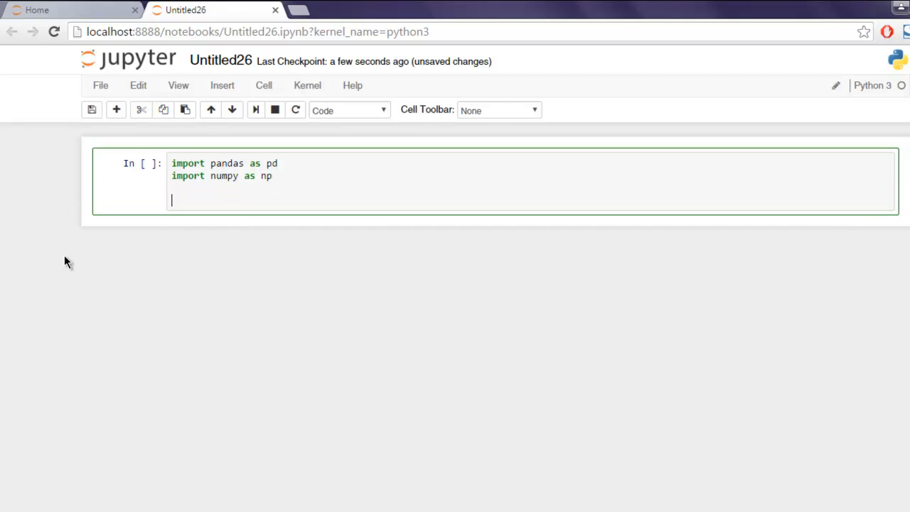
type("url =")
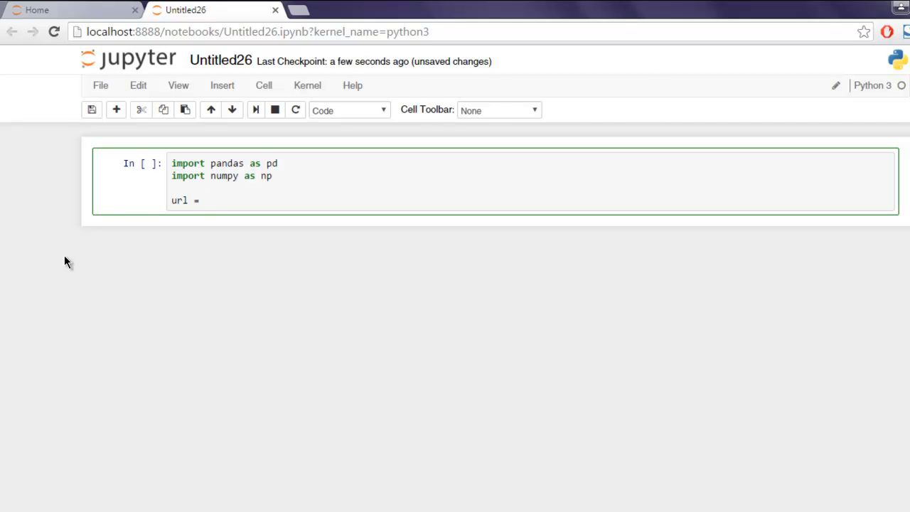
Set url to the GitHub best-sandwiches-geocode.tsv raw link and start a new line.
type("''")
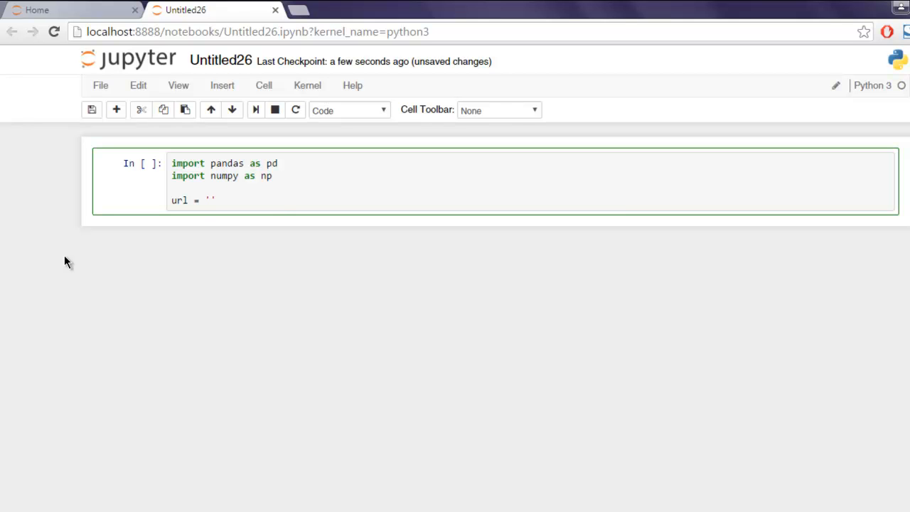
type("https://raw.github.com/gjreda/best-sandwiches/master/data/best-sandwiches-geocode.tsv")
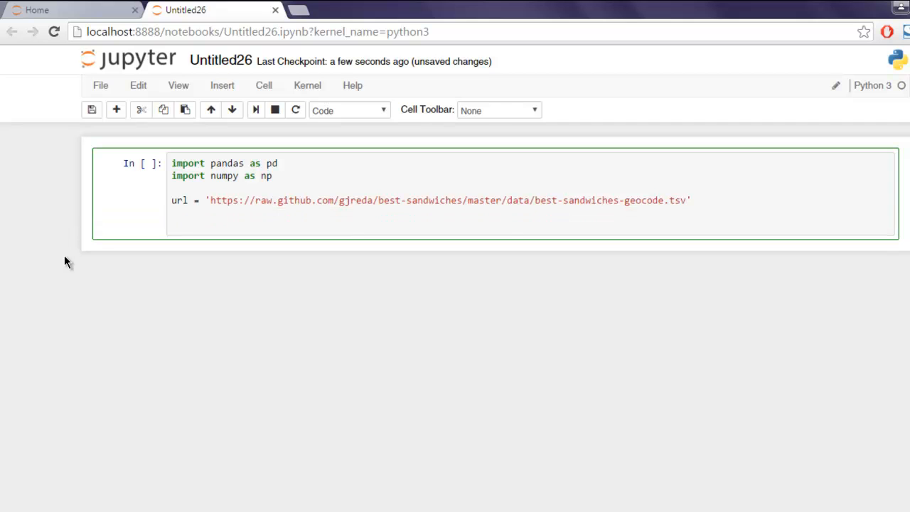
key("Enter")
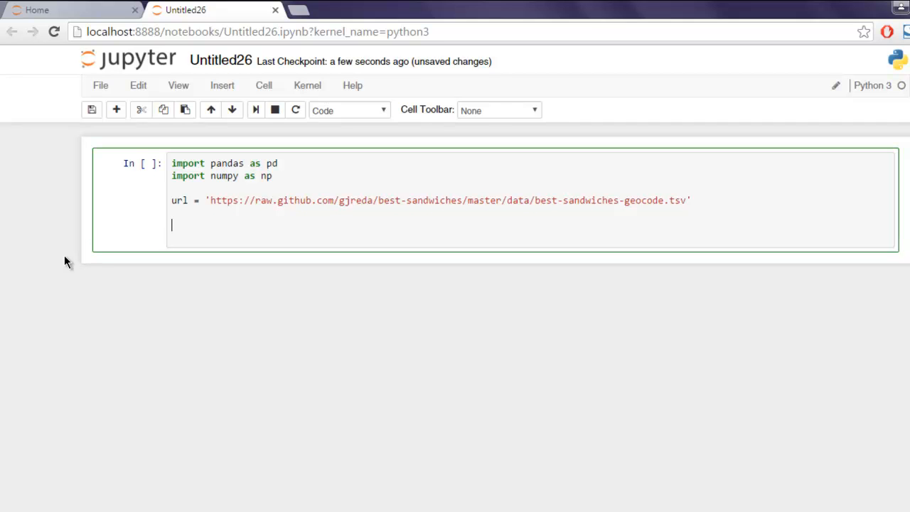
Type url_data = pd.read_table(url, sep='\t') on the new line.
type("url_")
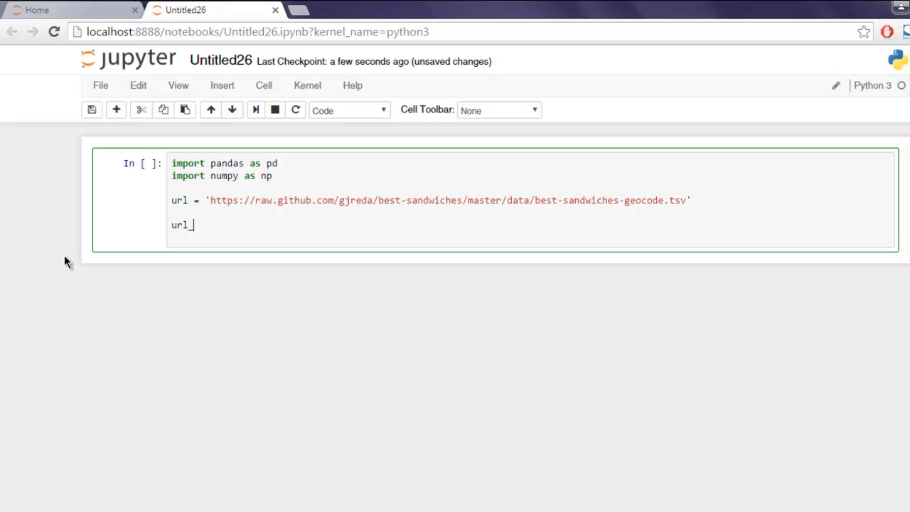
type("data")
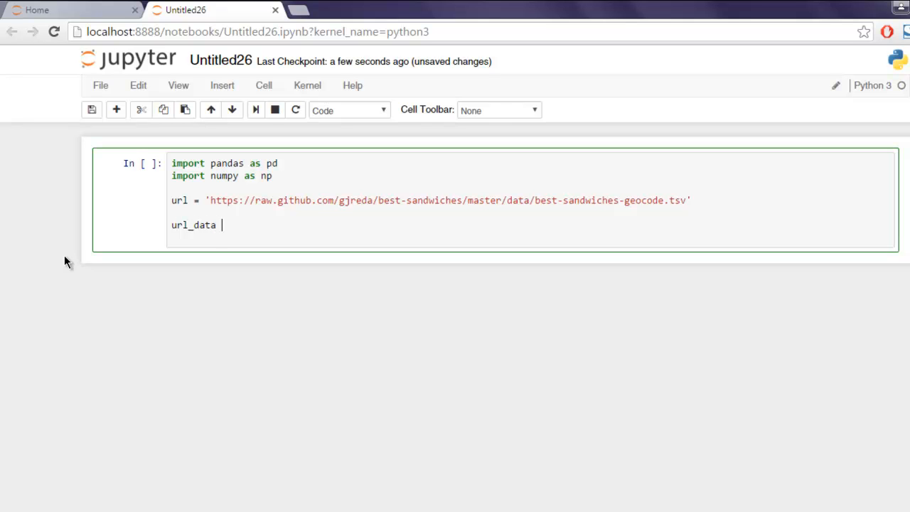
type("=")
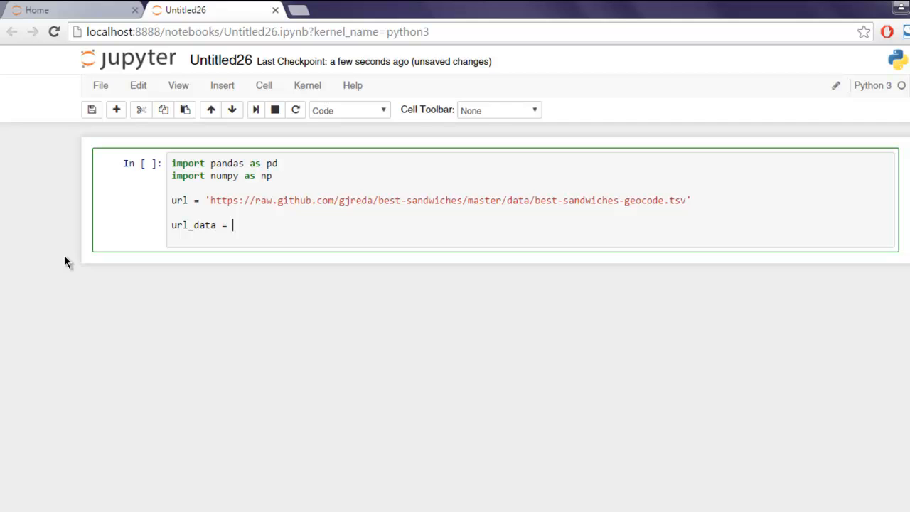
type("pd.read")
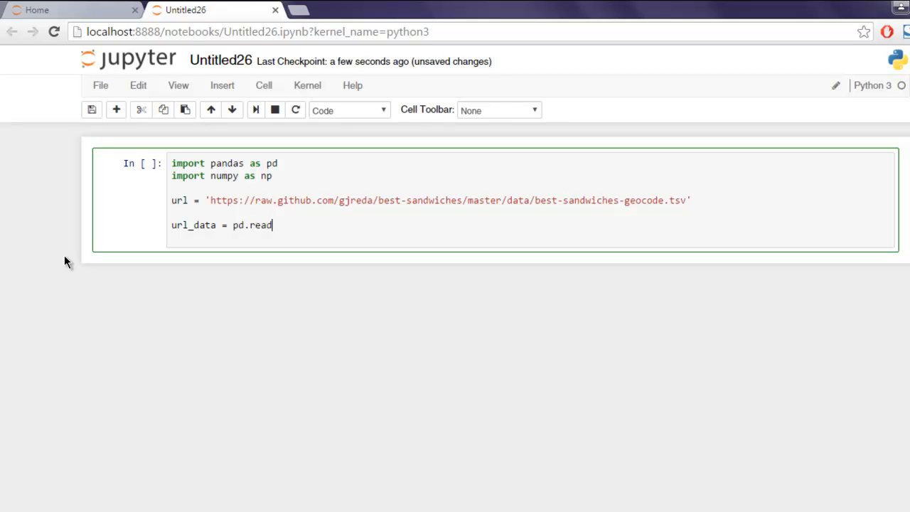
type("_table")
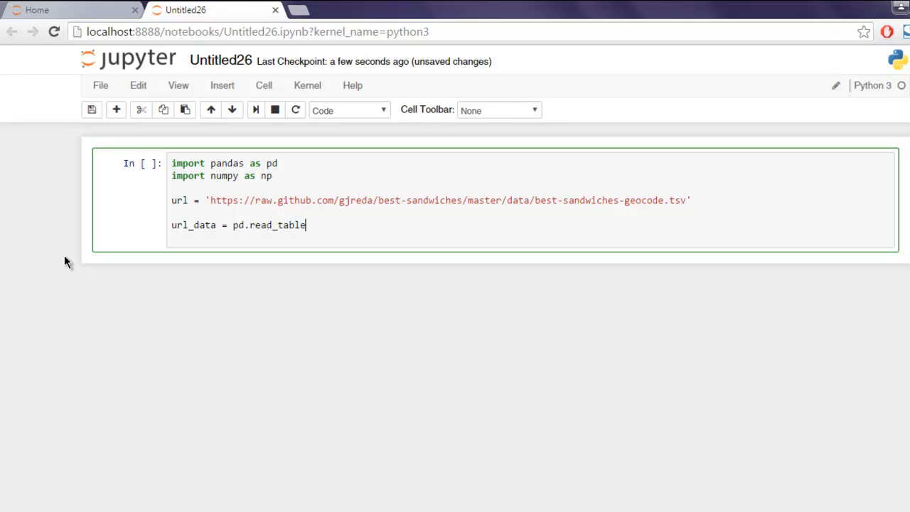
type("()")
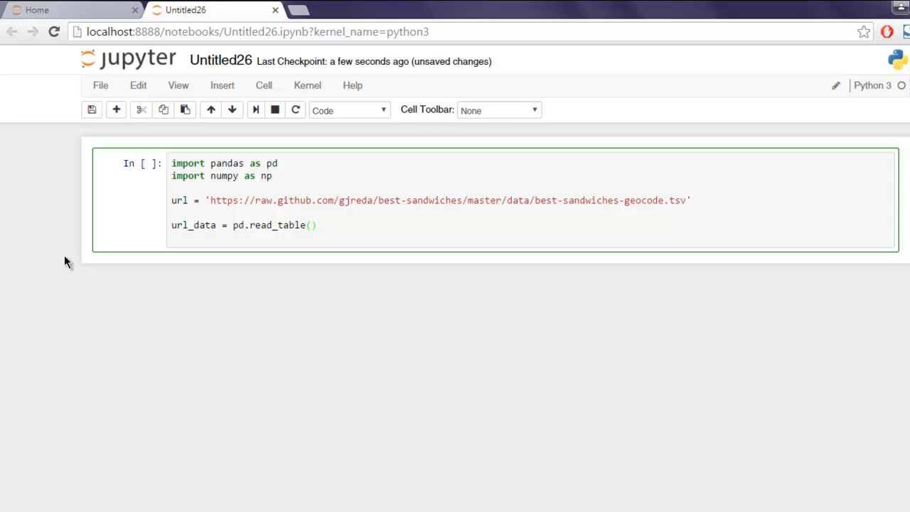
type("url,se")
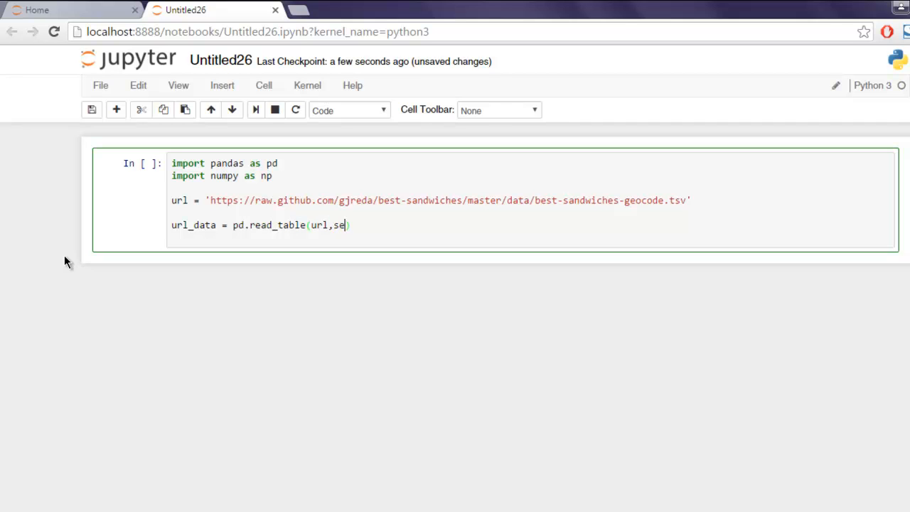
type("p='")
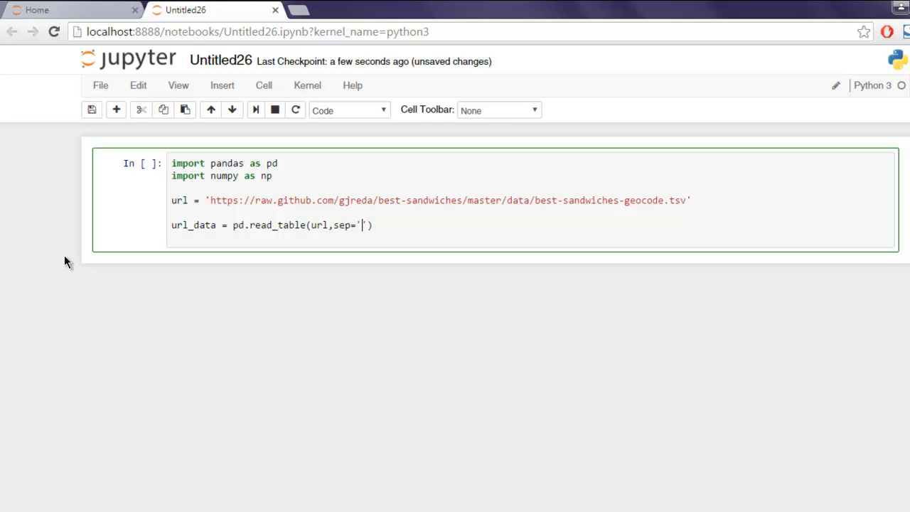
type("\\t")
type("ur")
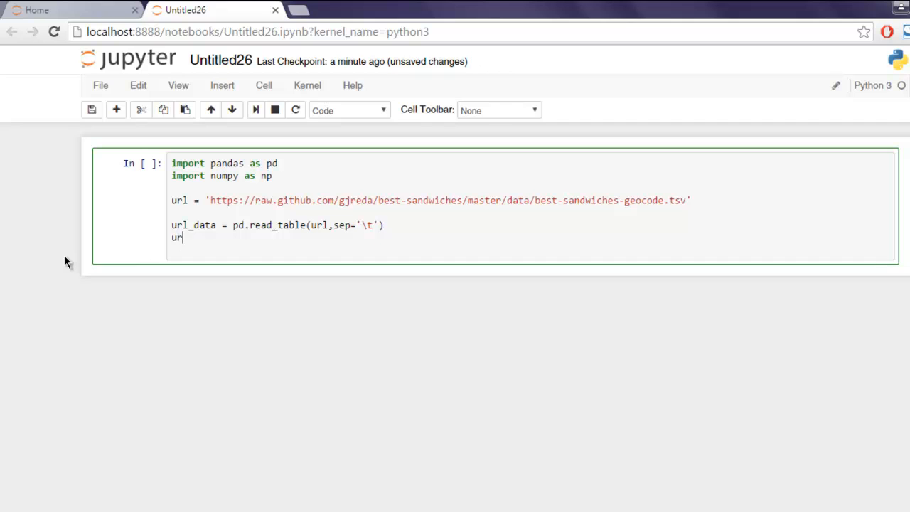
Type url_data.head(3) on the next line to preview three rows.
type("l_data.")
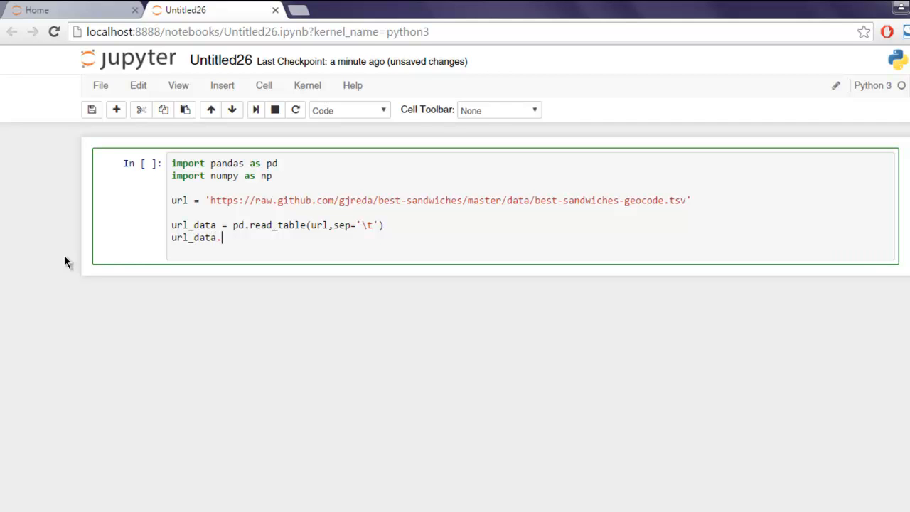
type("head")
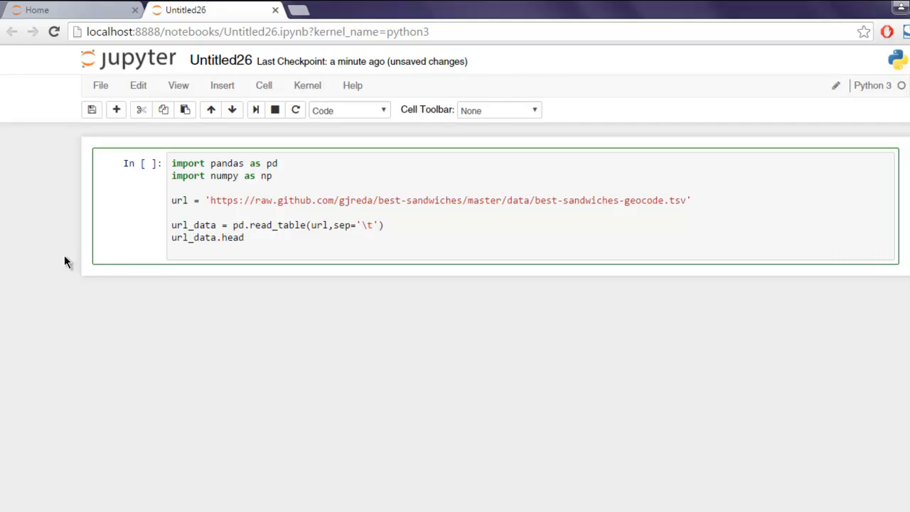
type("(3)")
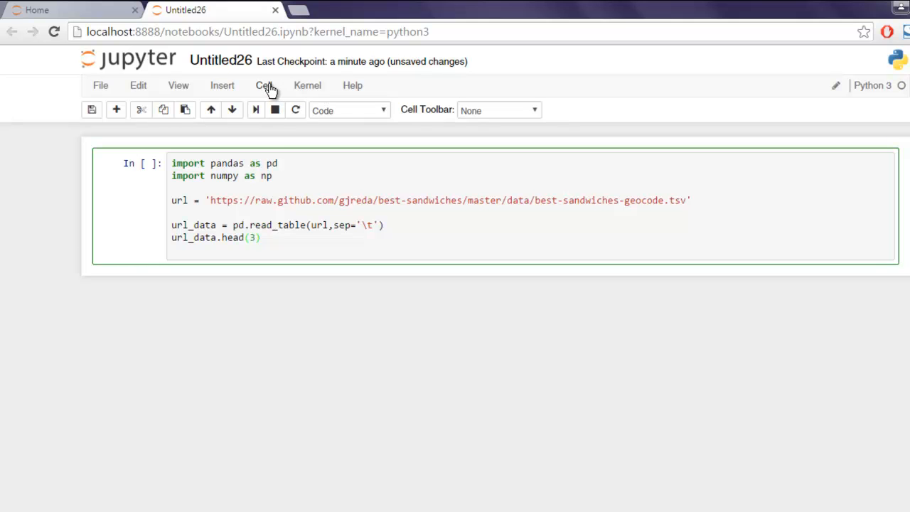
Run the cell from the Cell menu to display the first three sandwich rows.
left_click(265, 86)
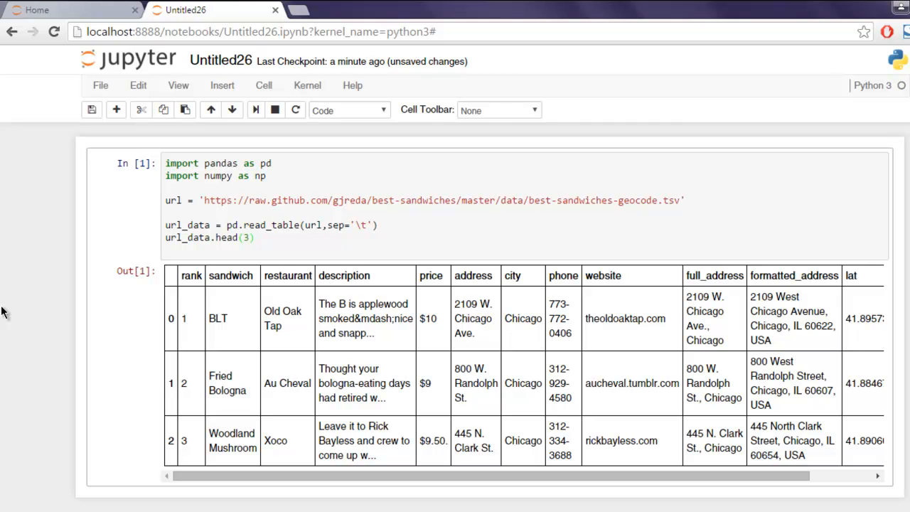
mouse_move(101, 322)
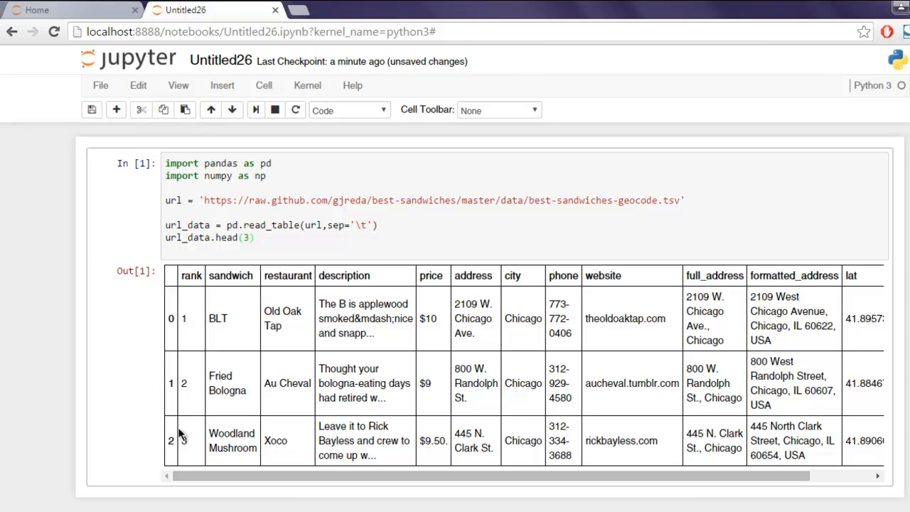
scroll("right", 3)
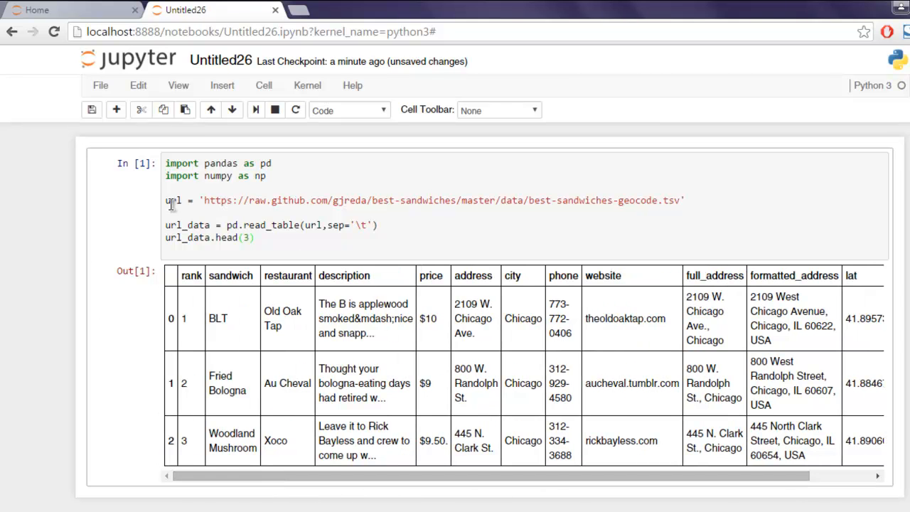
mouse_move(455, 233)
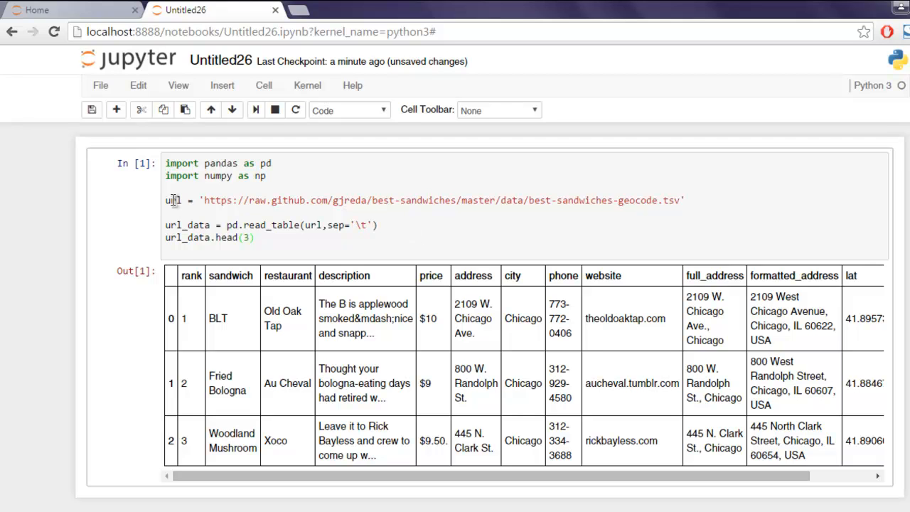
mouse_move(267, 230)
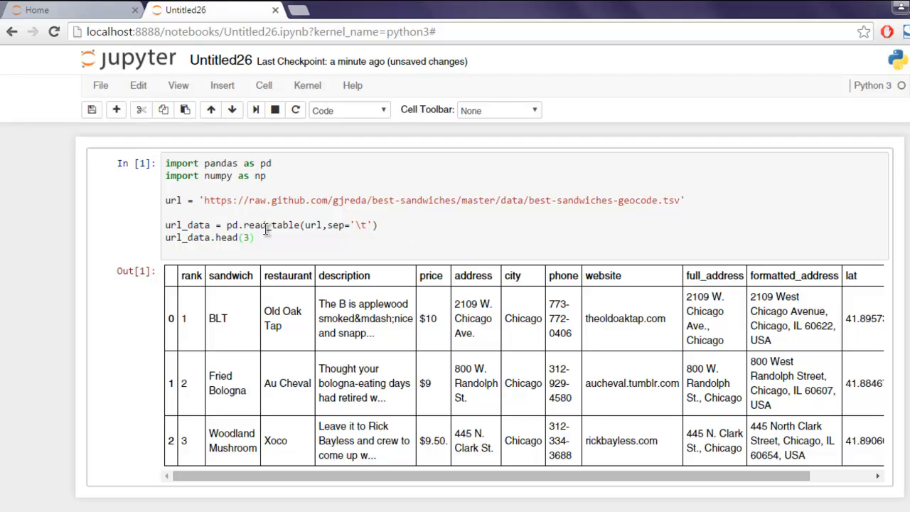
mouse_move(302, 215)
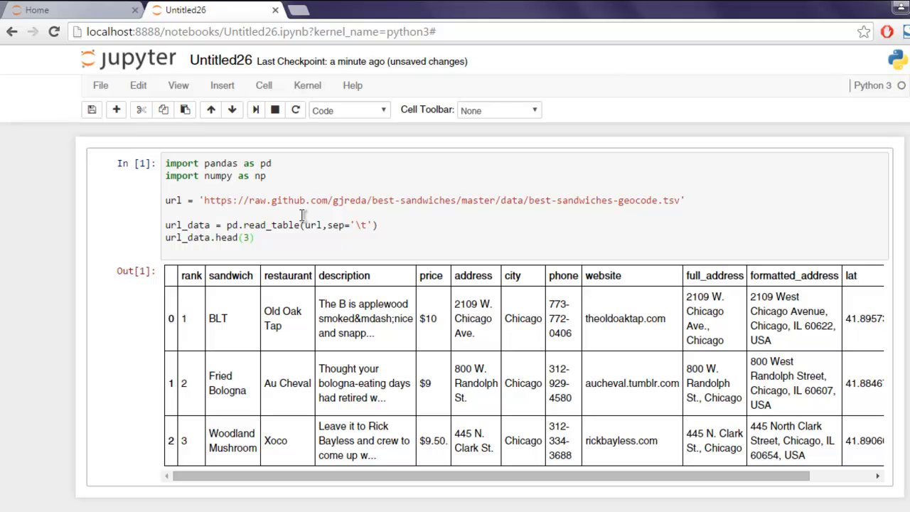